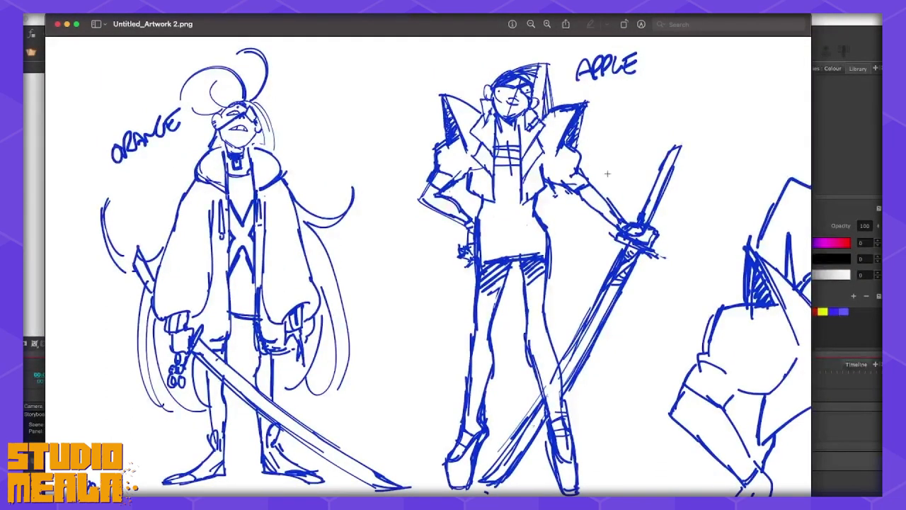
mouse_move(549, 153)
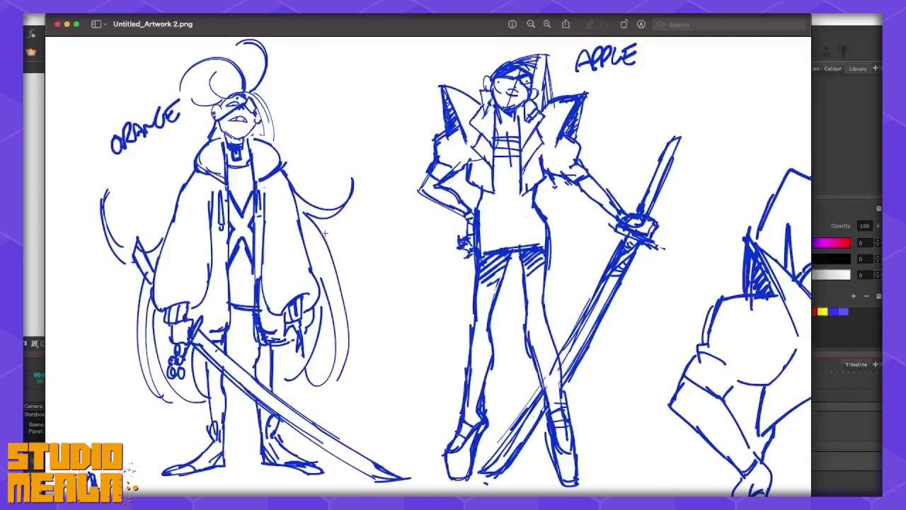
mouse_move(433, 289)
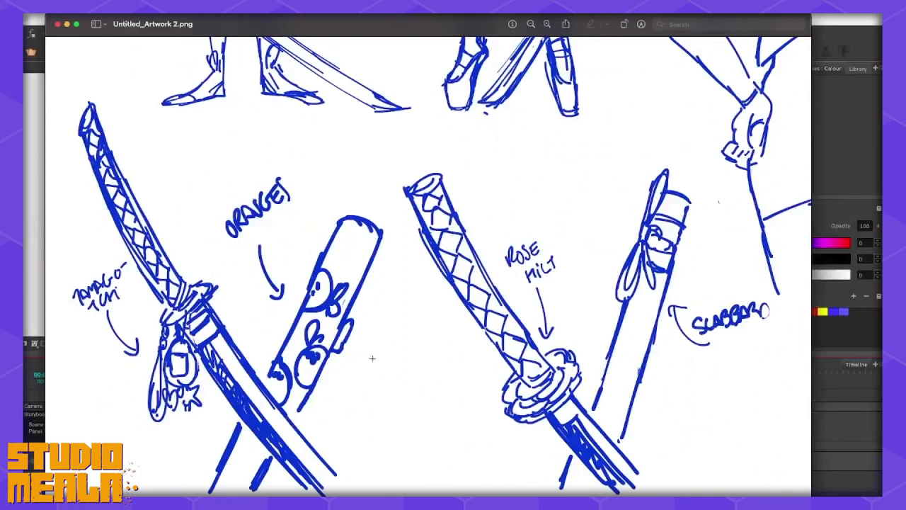
mouse_move(294, 442)
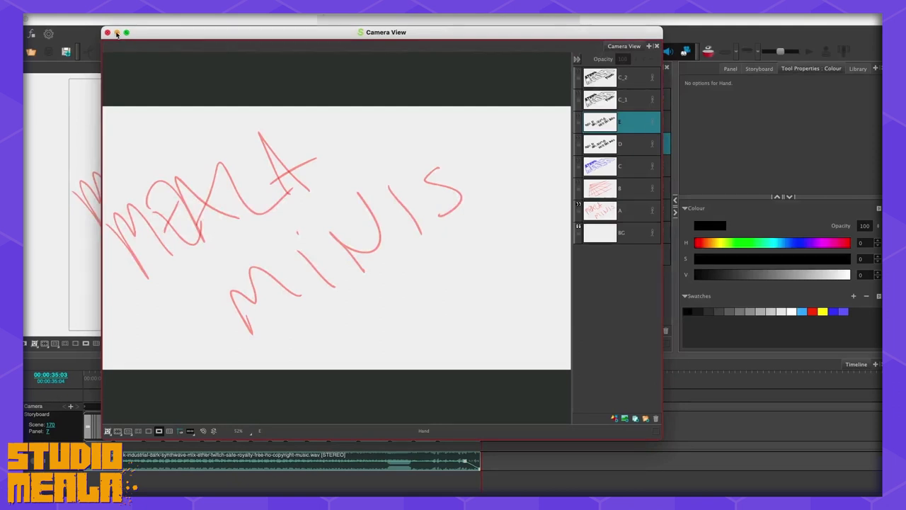
Leave the title card's camera view and step through the creature face, legs and face close-up panels.
left_click(108, 34)
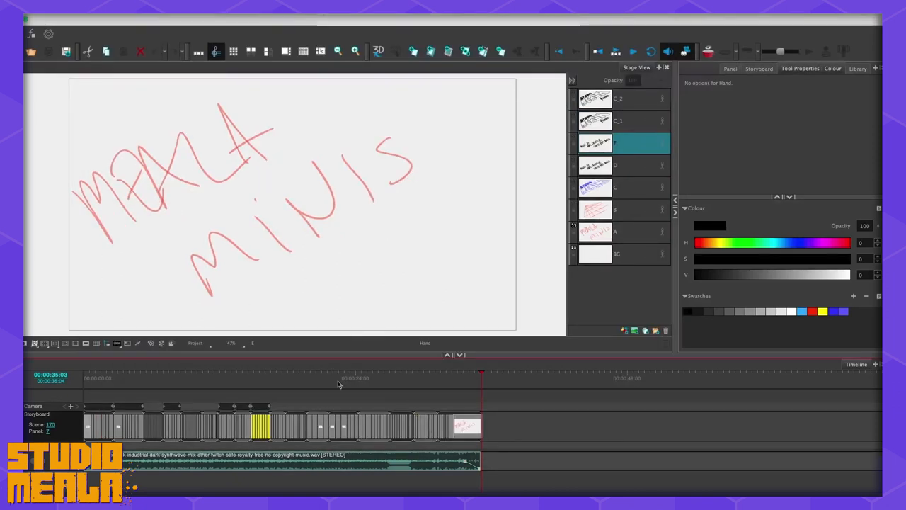
left_click(108, 385)
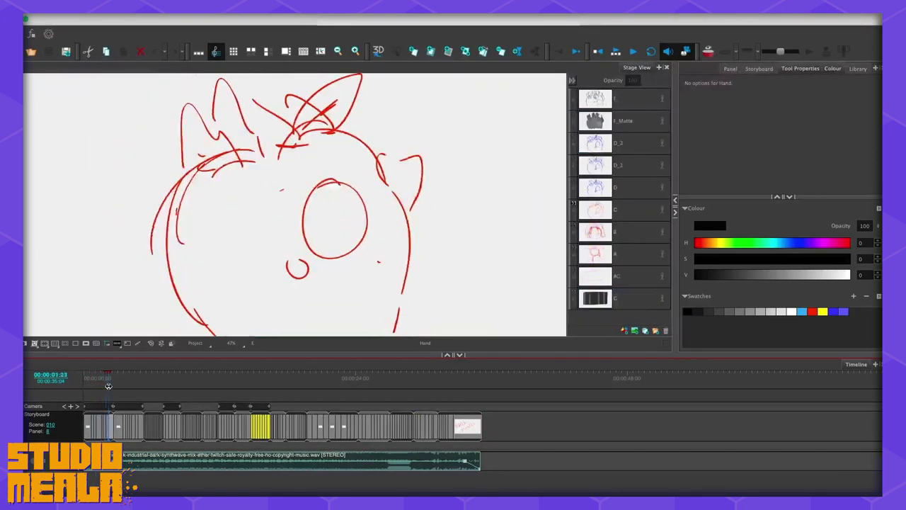
left_click(145, 386)
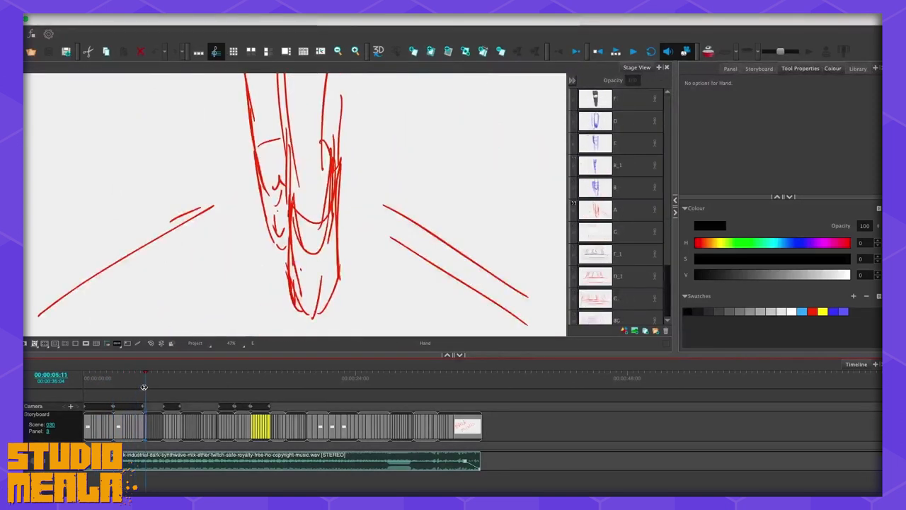
left_click(120, 388)
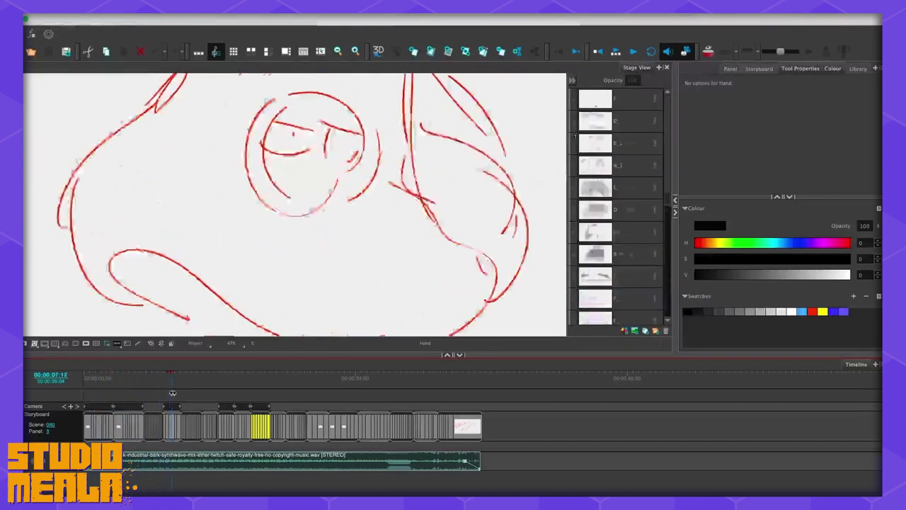
Continue past the rough red action sketch and horizon legs to the wide shot of two figures.
left_click(193, 391)
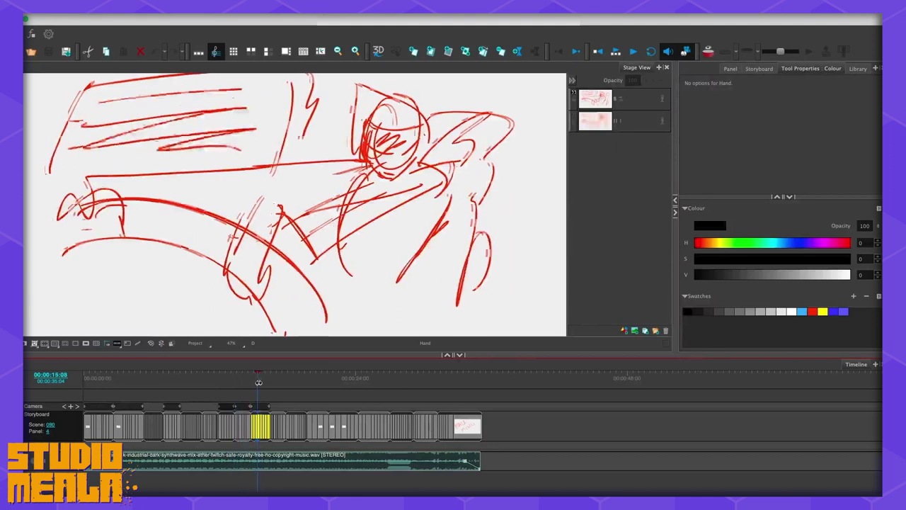
left_click(286, 371)
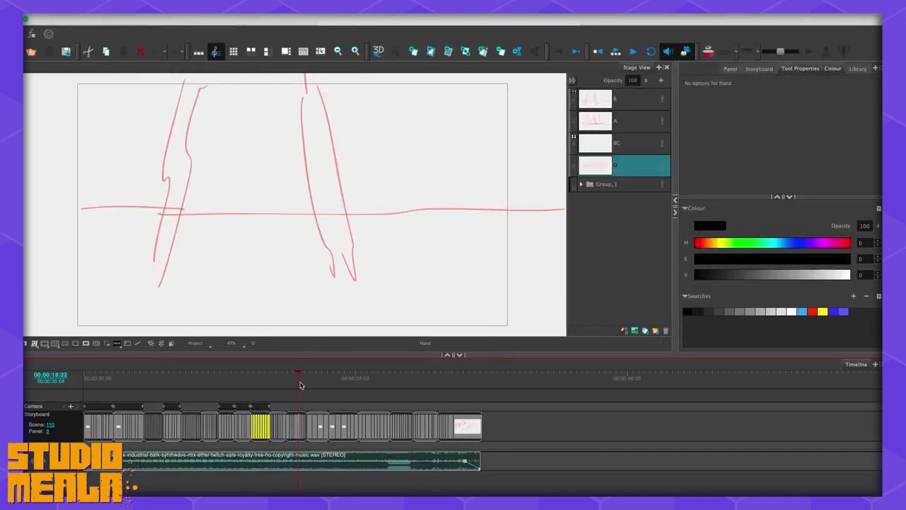
left_click_drag(297, 374, 329, 373)
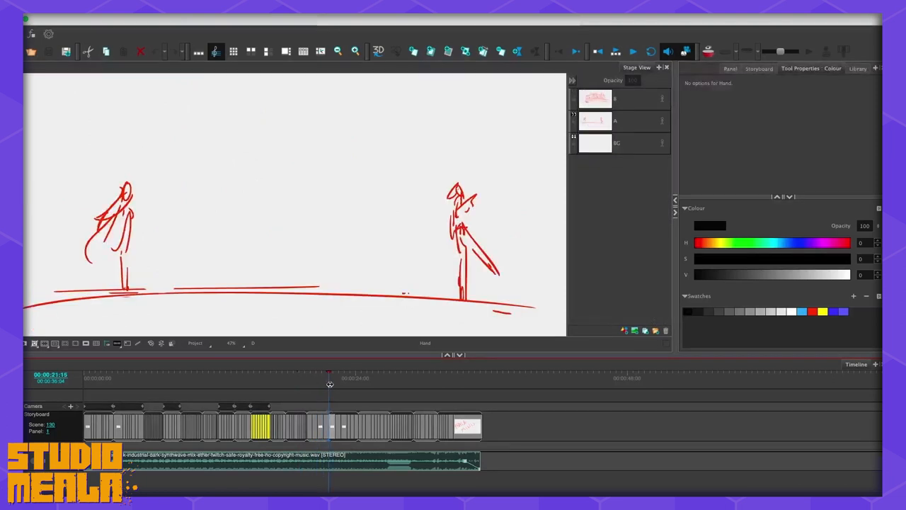
left_click(377, 385)
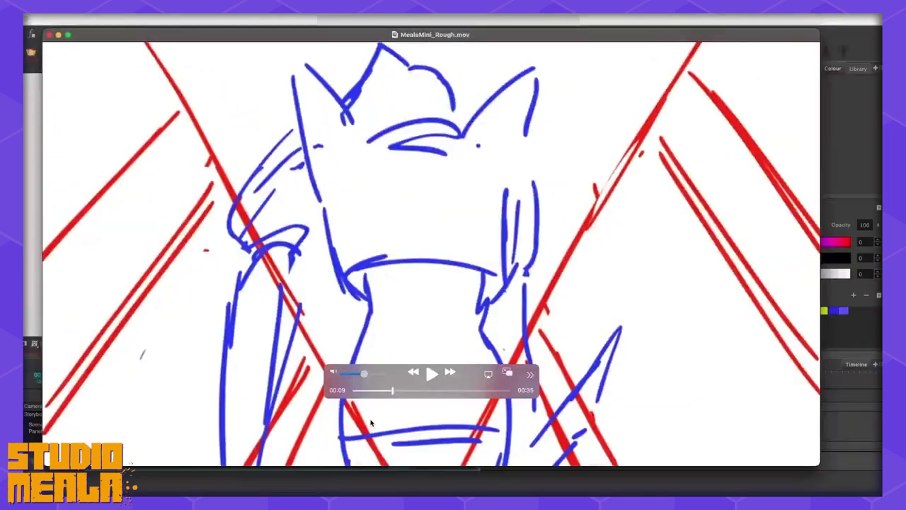
Rewind the rough storyboard movie's scrubber back to 00:00.
left_click_drag(394, 391, 357, 390)
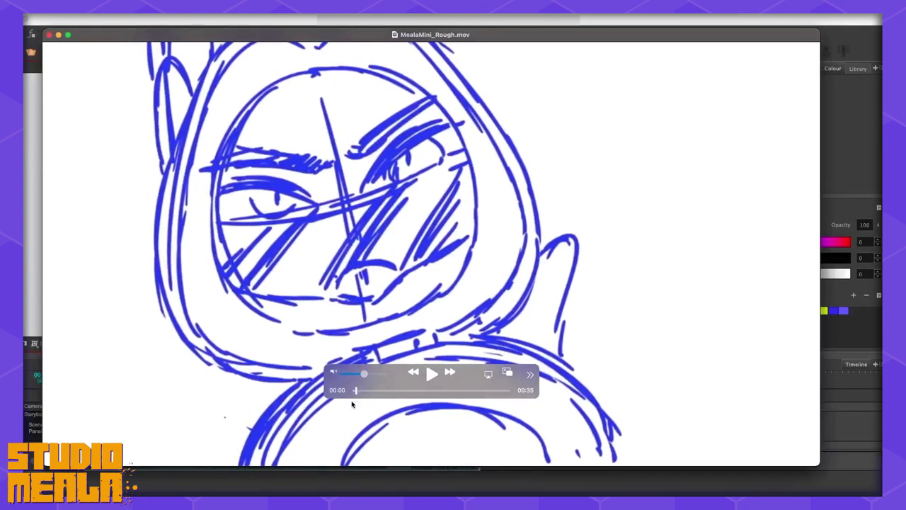
left_click(450, 373)
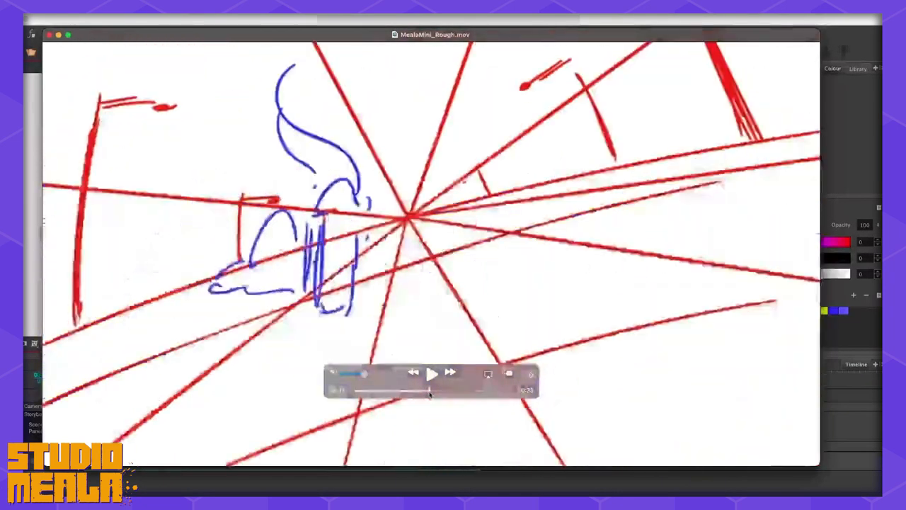
Pause the rough movie on the kneeling figure before the red perspective lines.
left_click(433, 374)
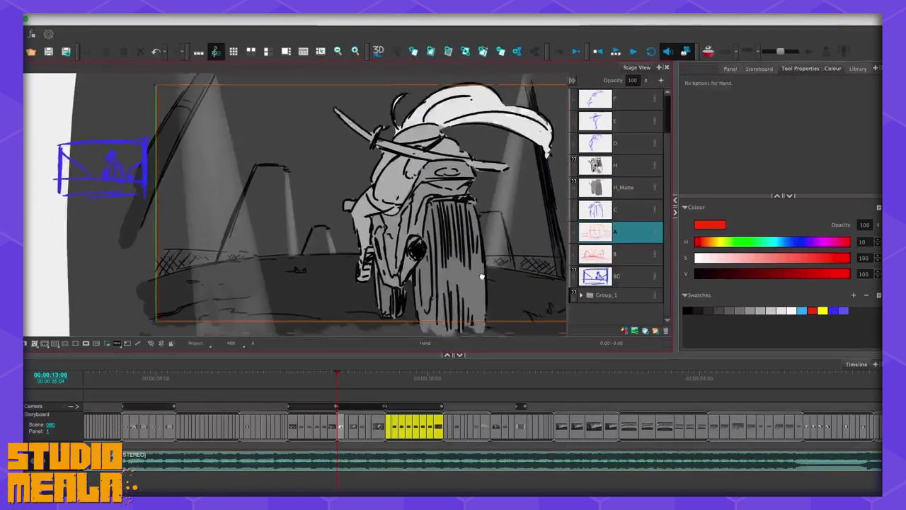
Zoom out in the Stage View to show the full grey-toned motorcycle-under-spotlights panel.
left_click_drag(482, 276, 286, 286)
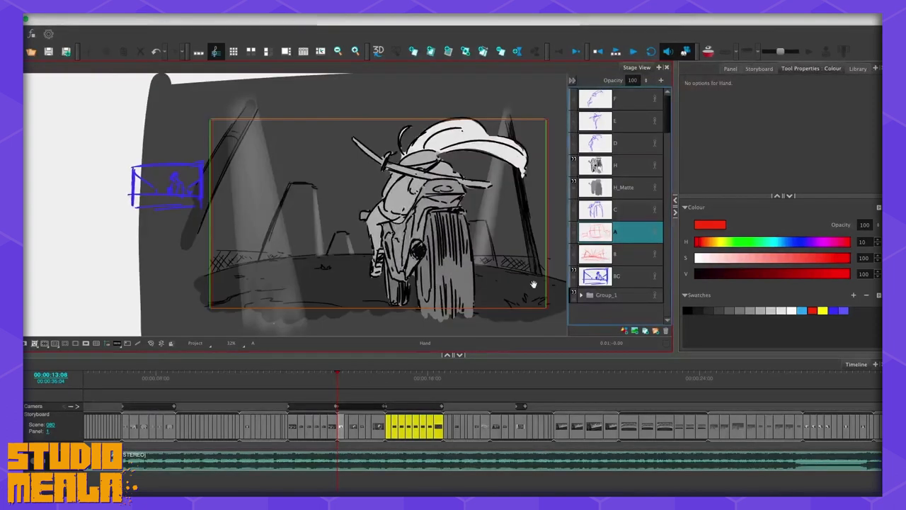
left_click_drag(533, 285, 493, 305)
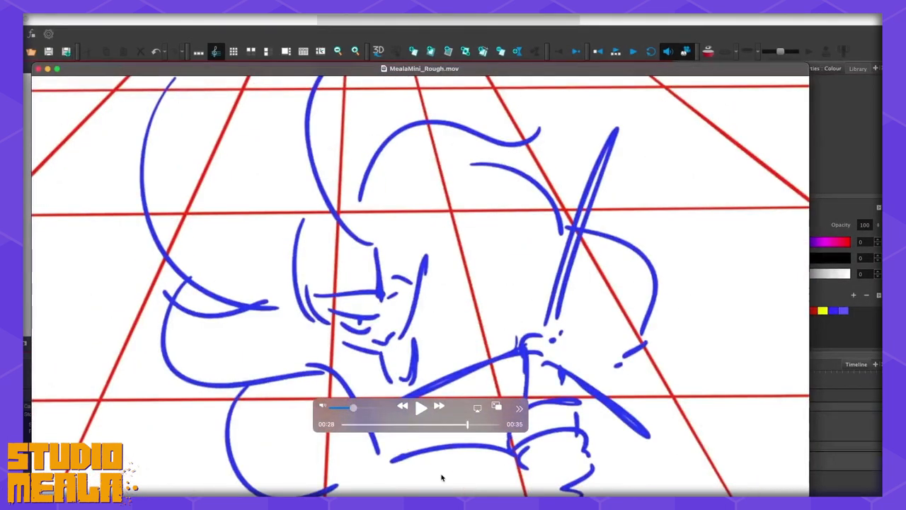
Scrub the rough animatic forward to the street shot around 00:22.
left_click(421, 408)
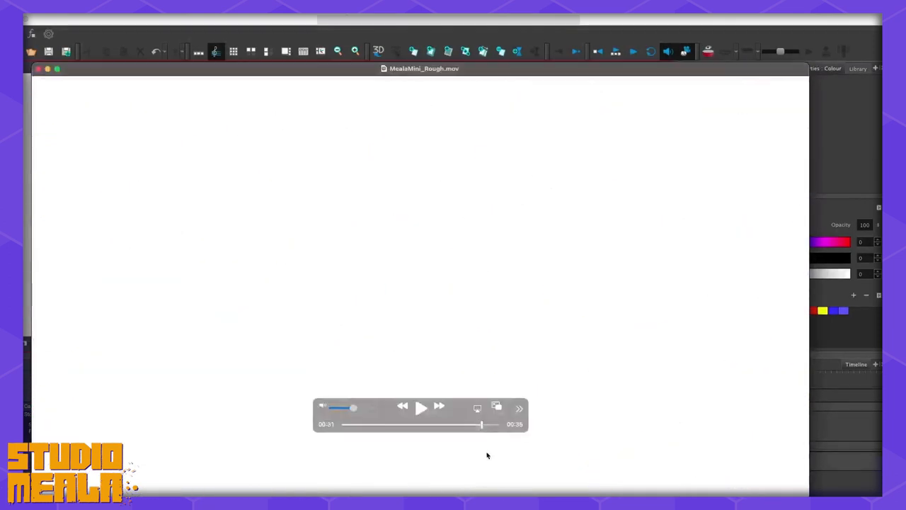
left_click_drag(481, 423, 471, 424)
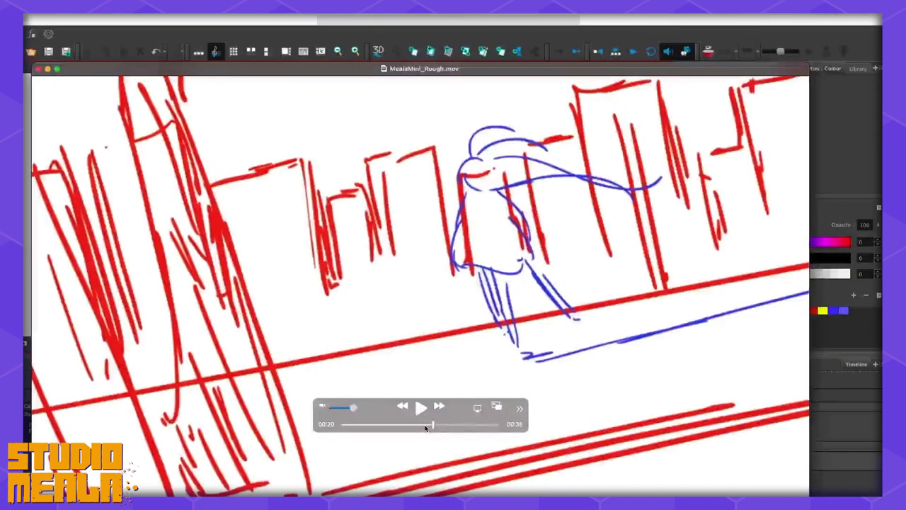
Skim the face-off, red hatched close-up and radiating-lines shots, landing on the hooded character close-up.
left_click_drag(432, 425, 456, 425)
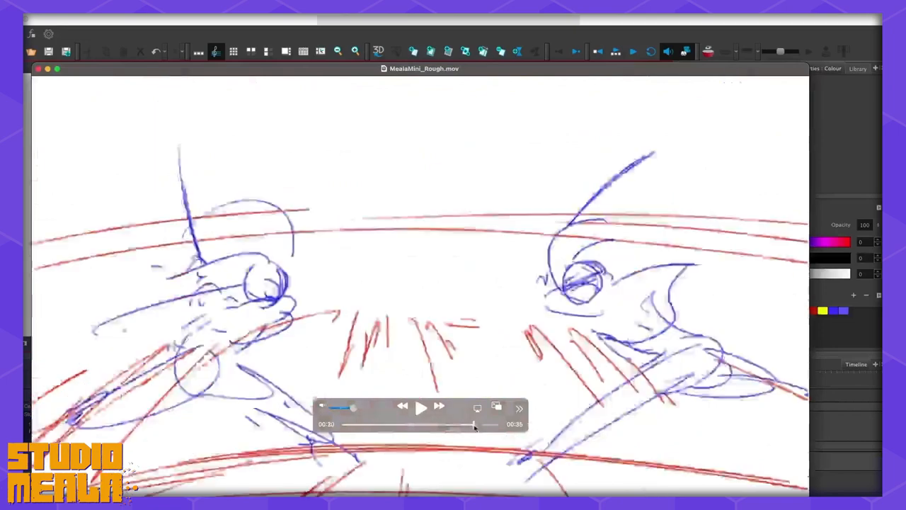
left_click_drag(472, 425, 445, 424)
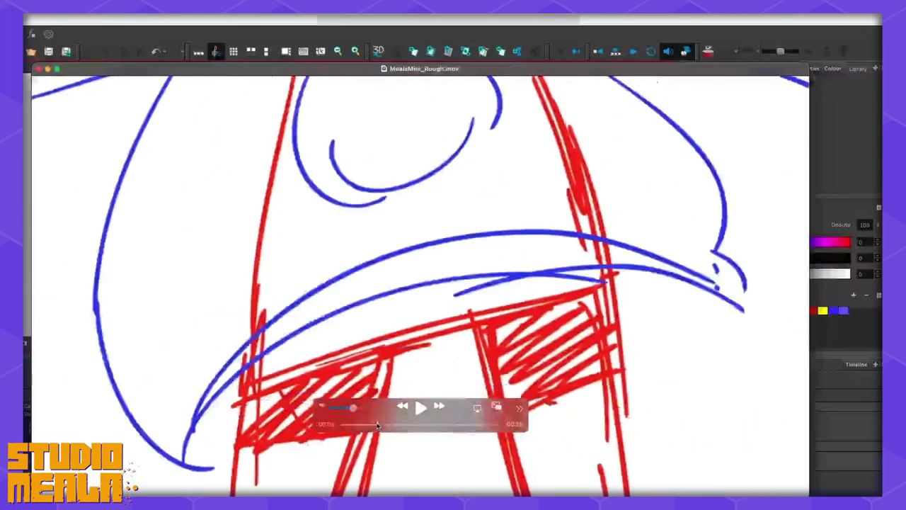
left_click_drag(375, 425, 366, 424)
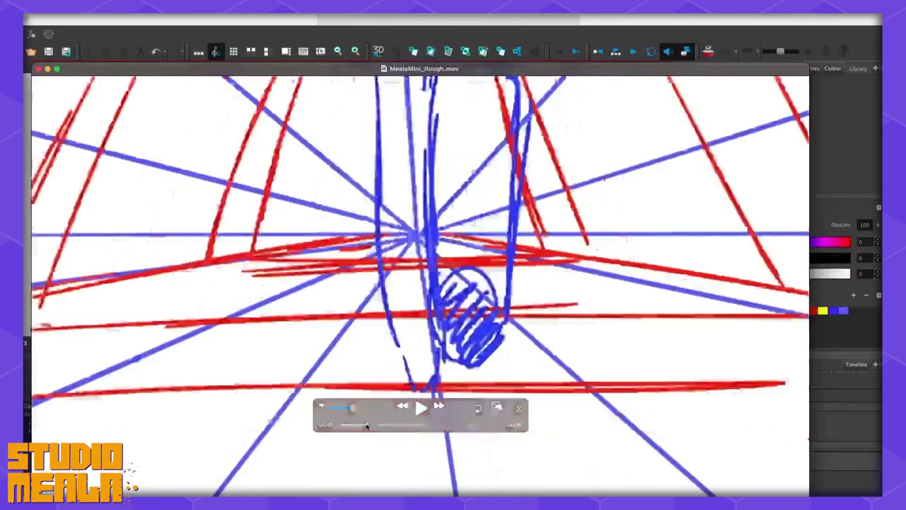
left_click_drag(365, 424, 346, 425)
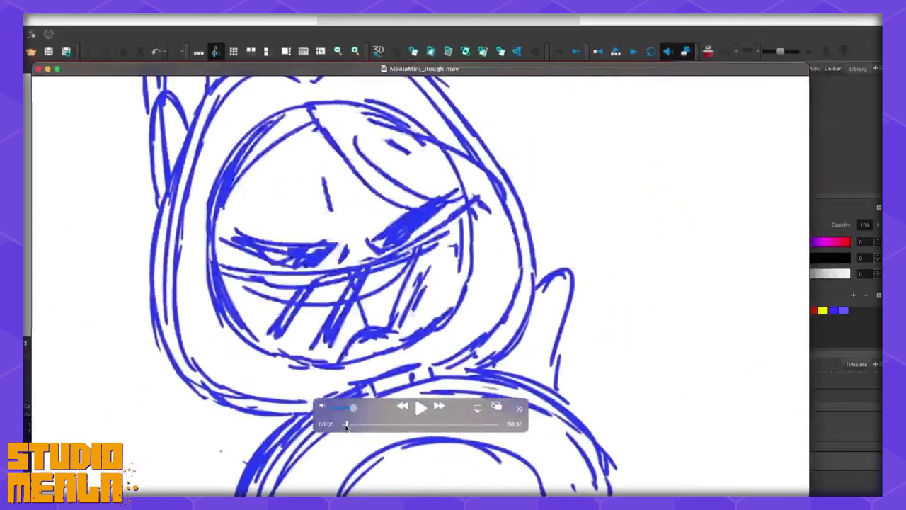
left_click_drag(354, 424, 347, 425)
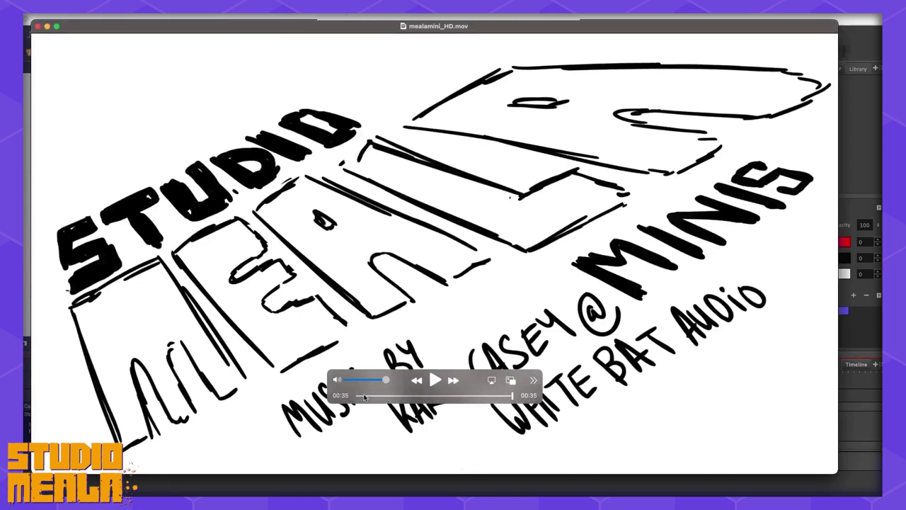
mouse_move(396, 374)
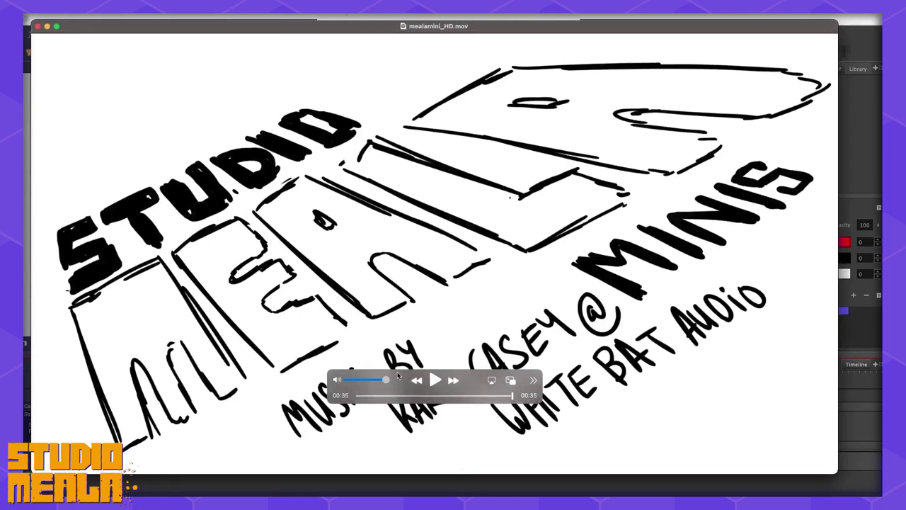
Scrub the HD movie past the studio title card into the finished grey storyboard shots.
left_click_drag(385, 395, 367, 395)
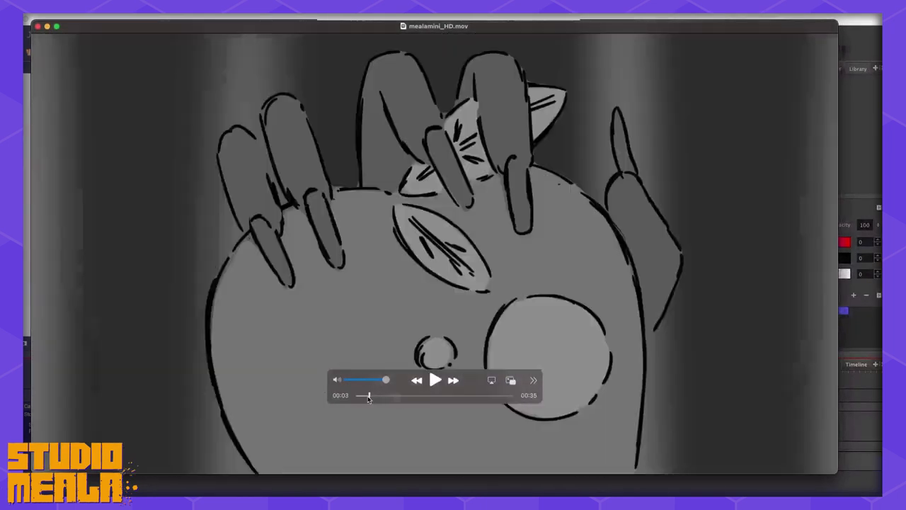
left_click_drag(368, 395, 359, 395)
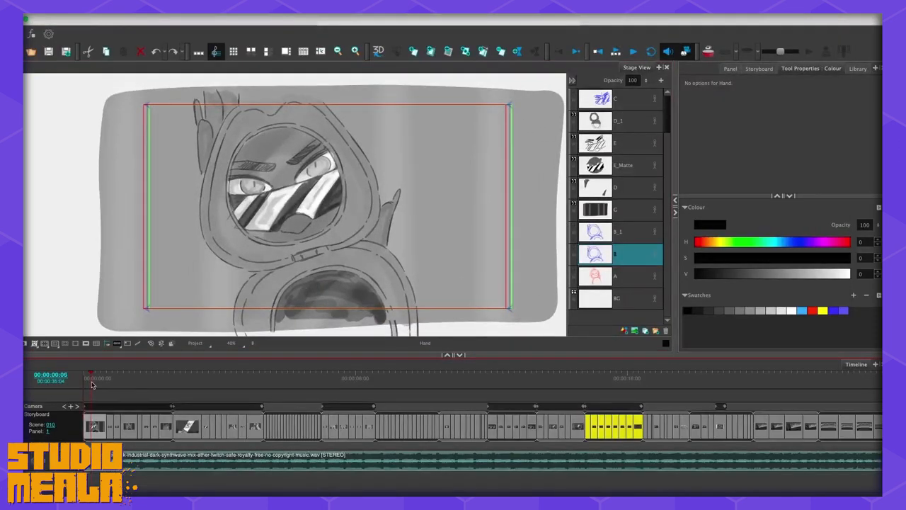
Step through the face shot and the 'U GLAD?' panel to the hooded character close-up.
left_click(93, 385)
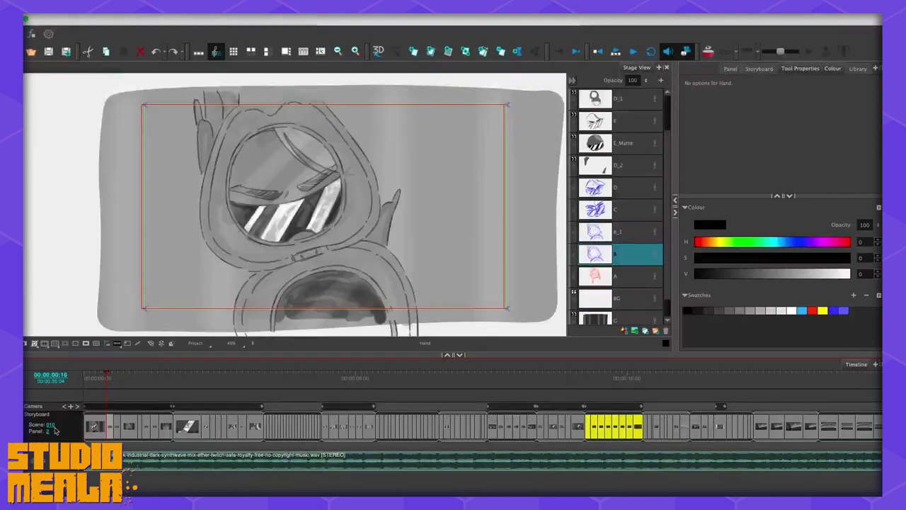
left_click(137, 407)
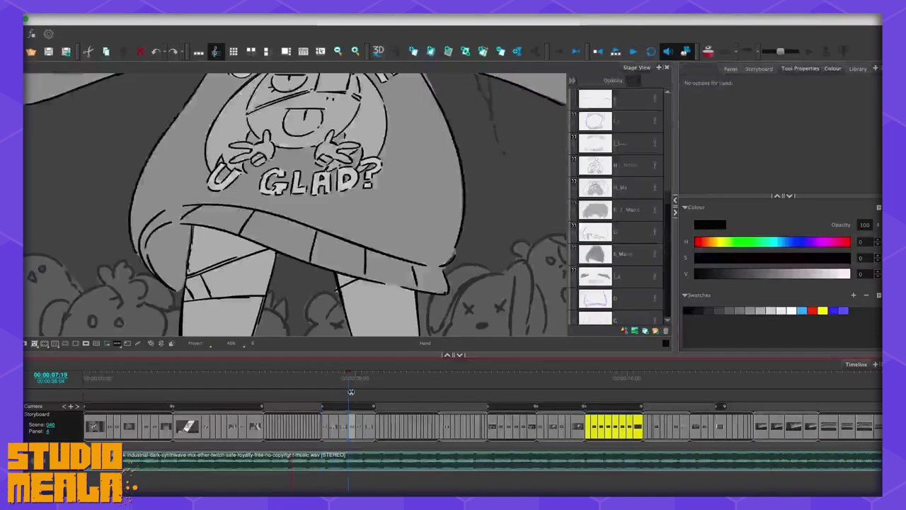
left_click(393, 391)
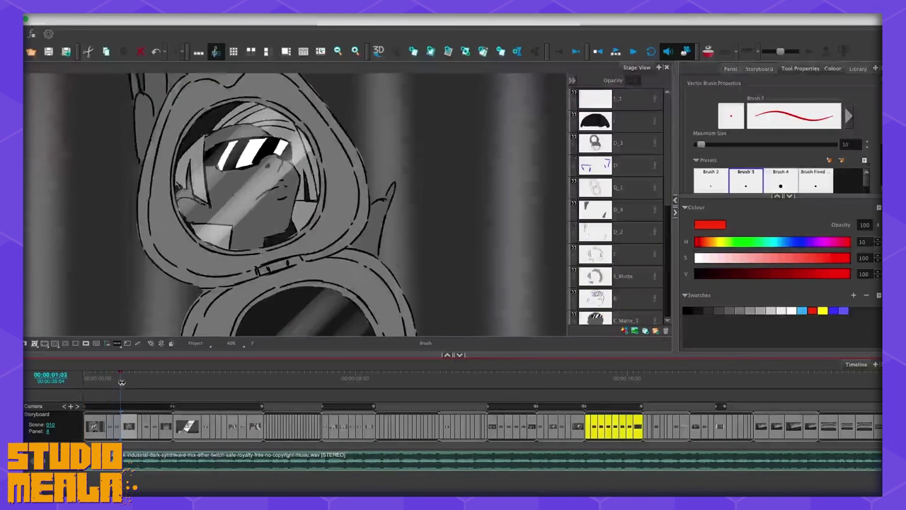
Step through the tilted squinting shot and the overhead armored-figure panels to the car at night.
left_click(183, 390)
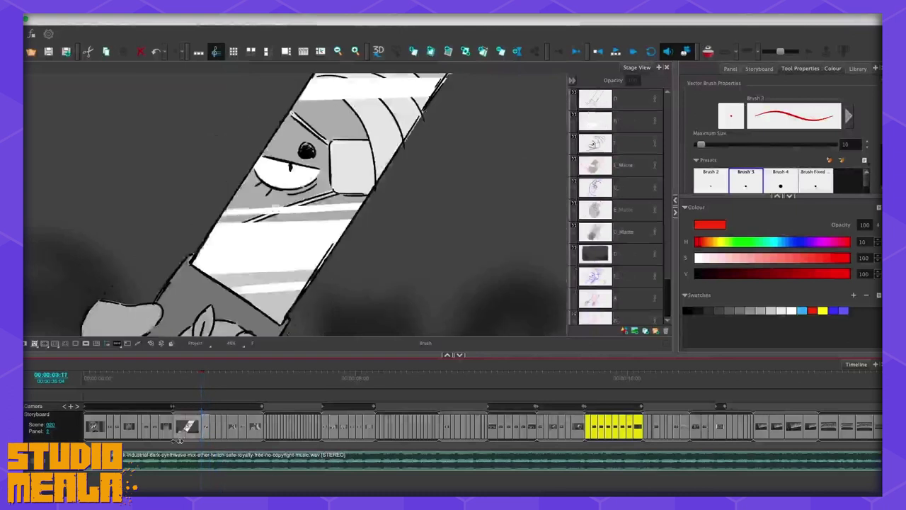
left_click(272, 428)
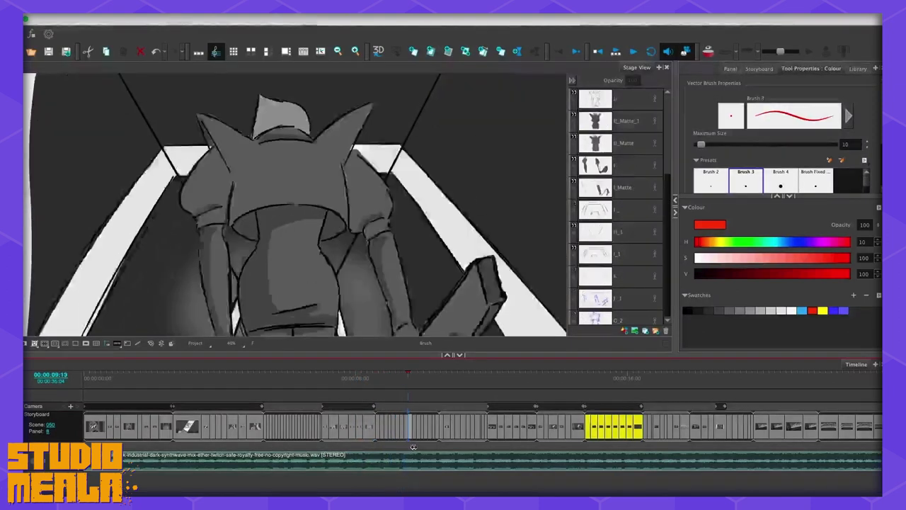
left_click(441, 428)
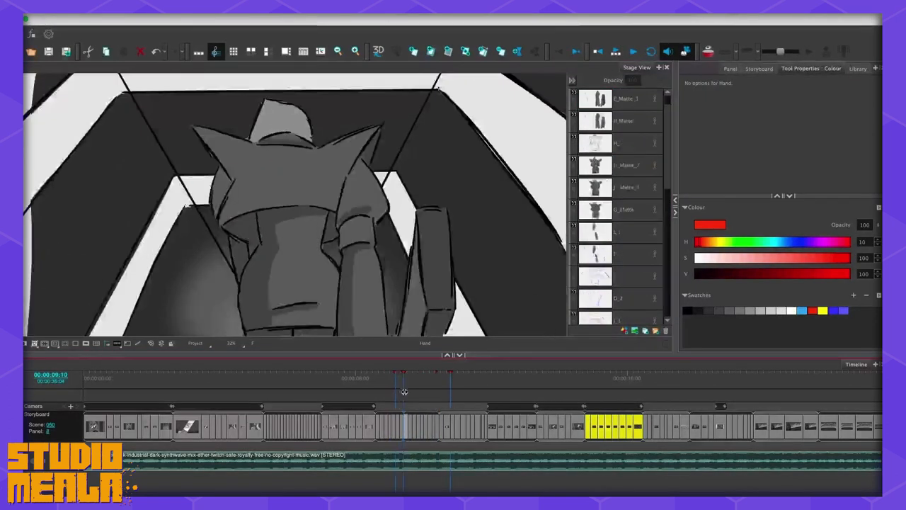
left_click(456, 408)
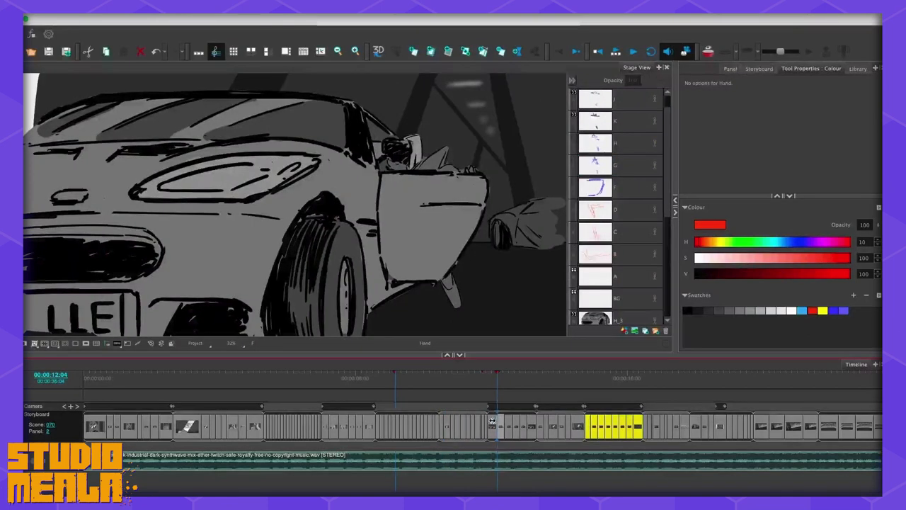
Move on from the sports car panel to the sword-over-shoulders skyline panel.
left_click(594, 186)
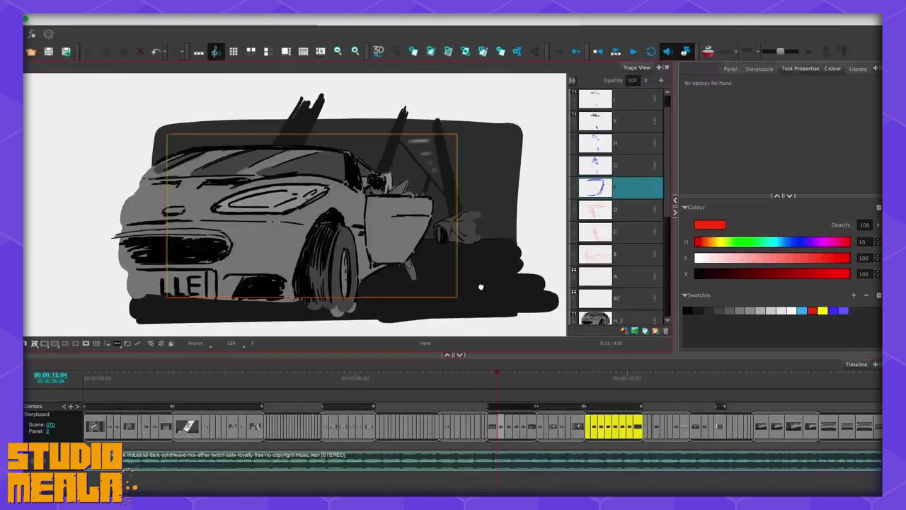
left_click(532, 425)
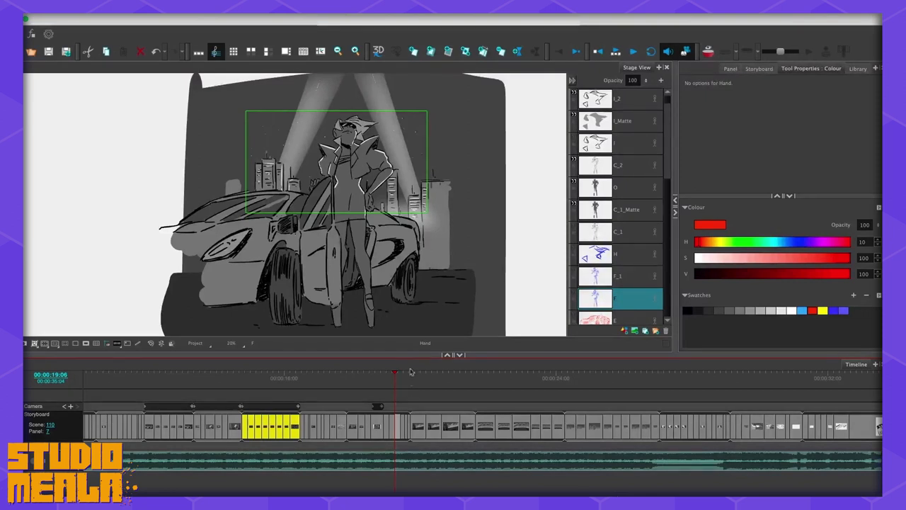
left_click(424, 392)
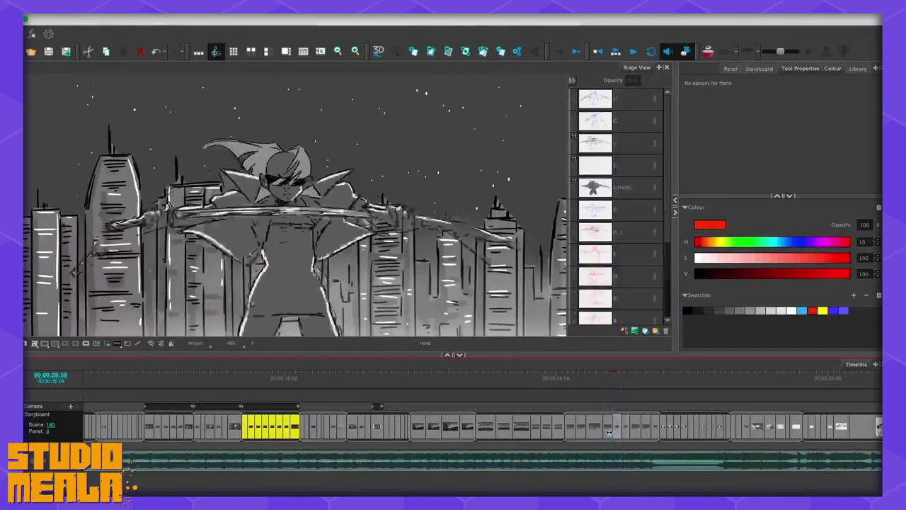
Toggle the city skyline layer off and back on in the tire shot, then go to the caped character overhead panel.
left_click(427, 442)
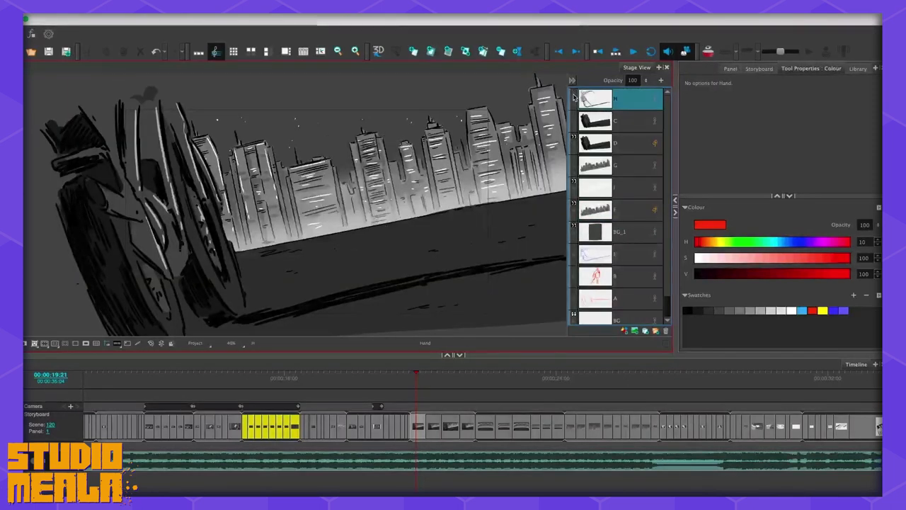
left_click(613, 187)
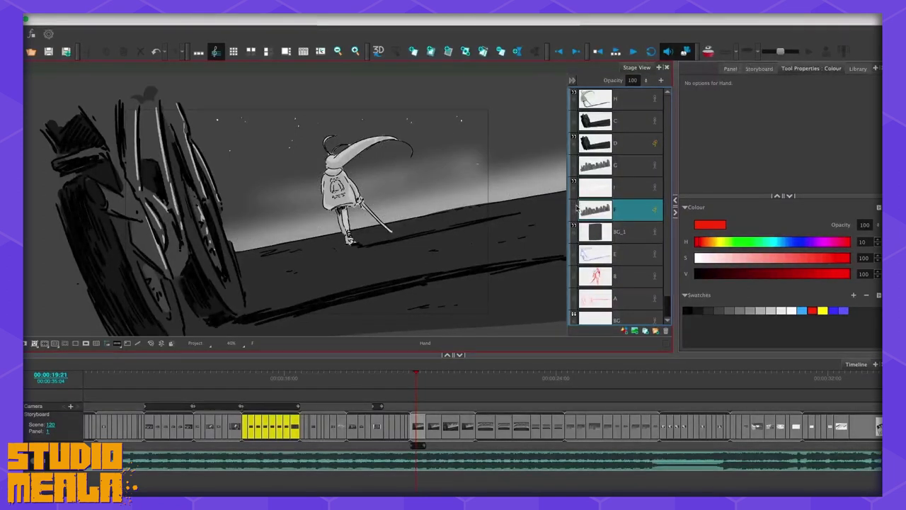
left_click(620, 233)
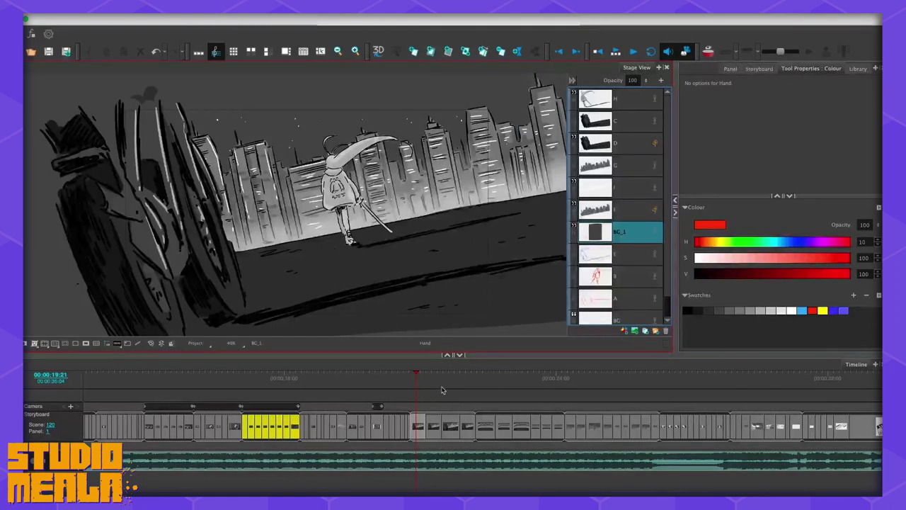
left_click(442, 388)
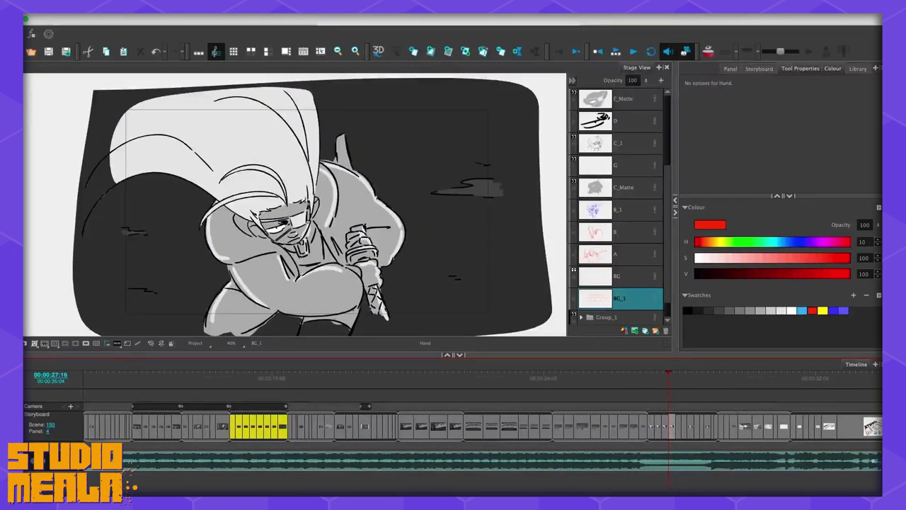
Step through the skyline sword and upright sword panels to the armored character before the city.
left_click(546, 374)
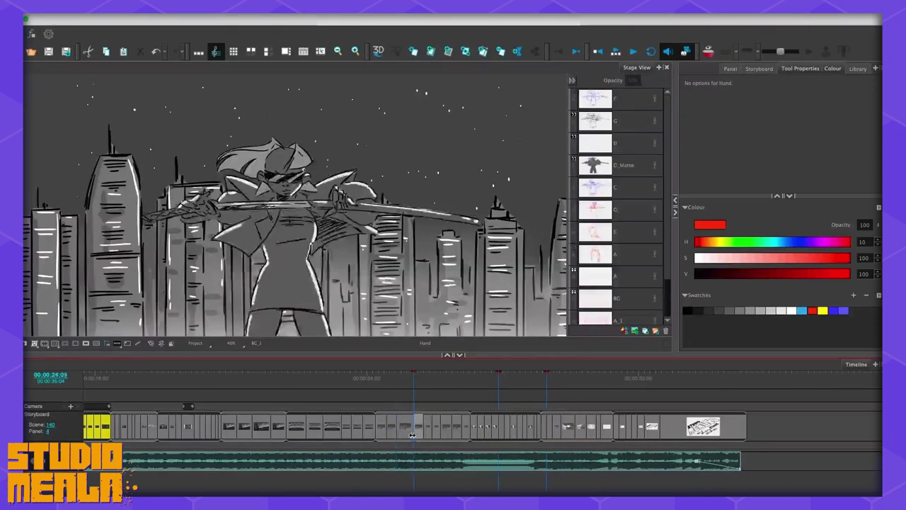
left_click(459, 436)
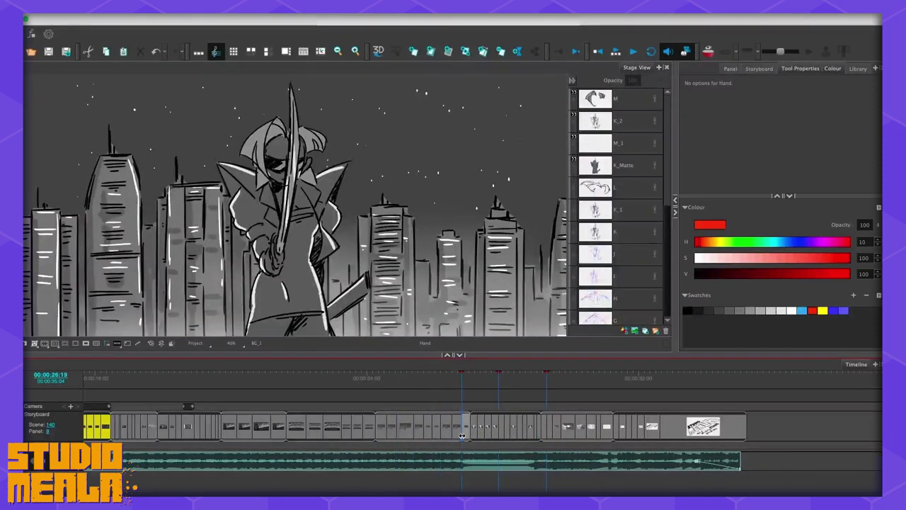
left_click(413, 384)
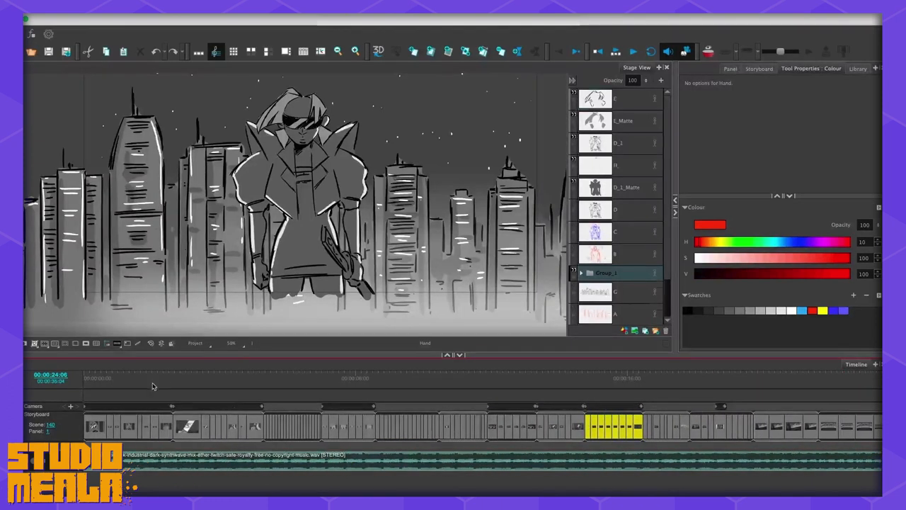
Review the overhead corridor, driving and running panels, then select a layer of the curved skyline panel.
left_click(224, 379)
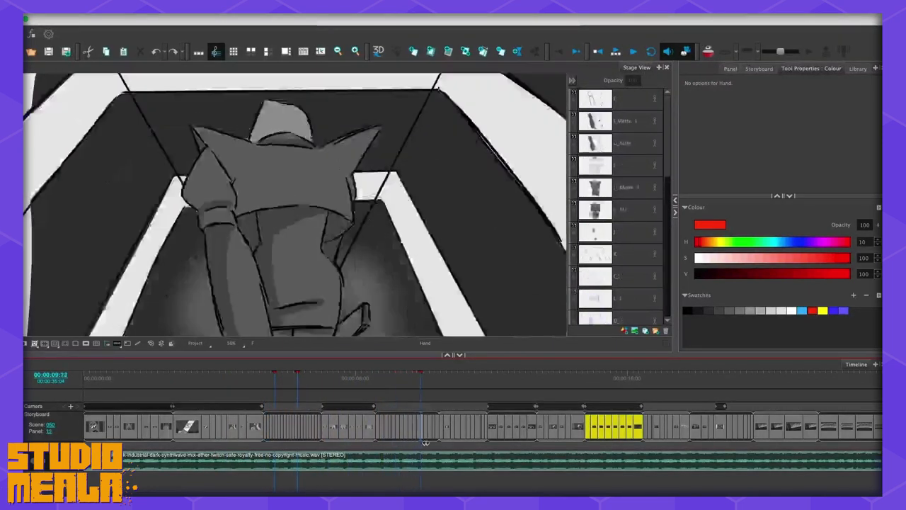
left_click(543, 439)
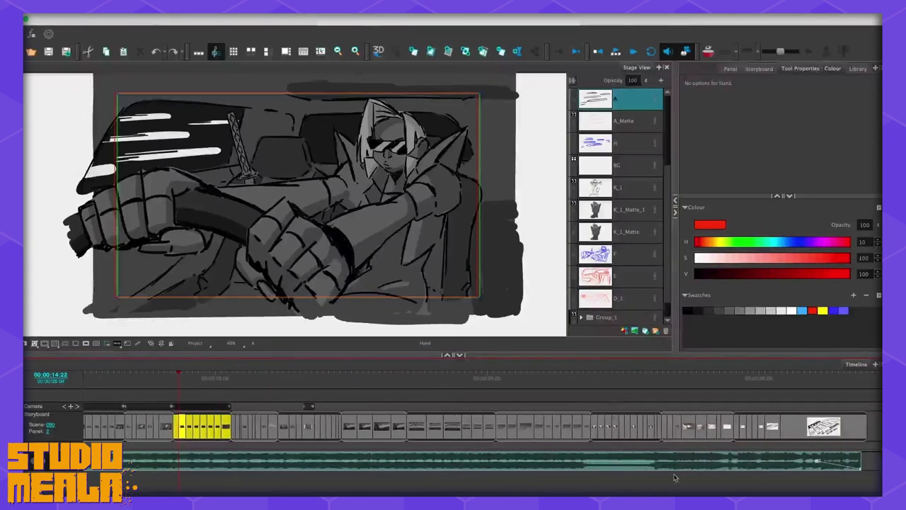
left_click(243, 385)
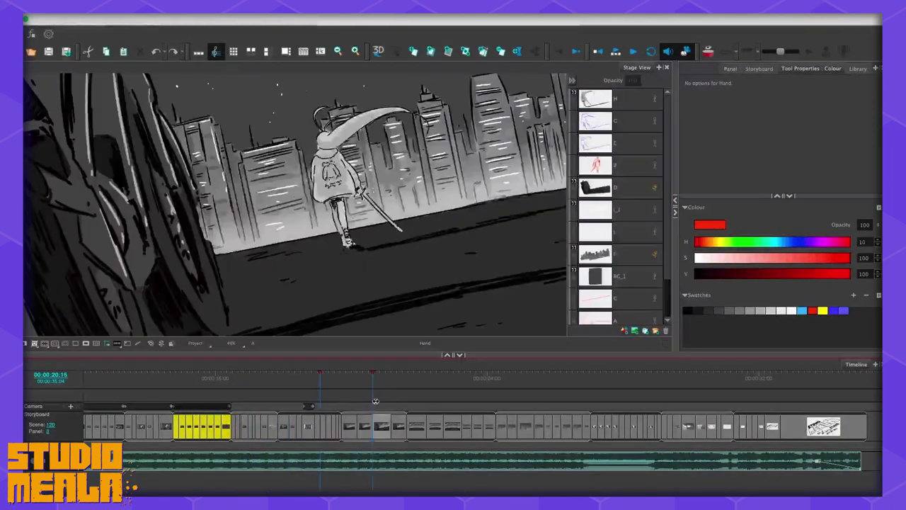
left_click(467, 399)
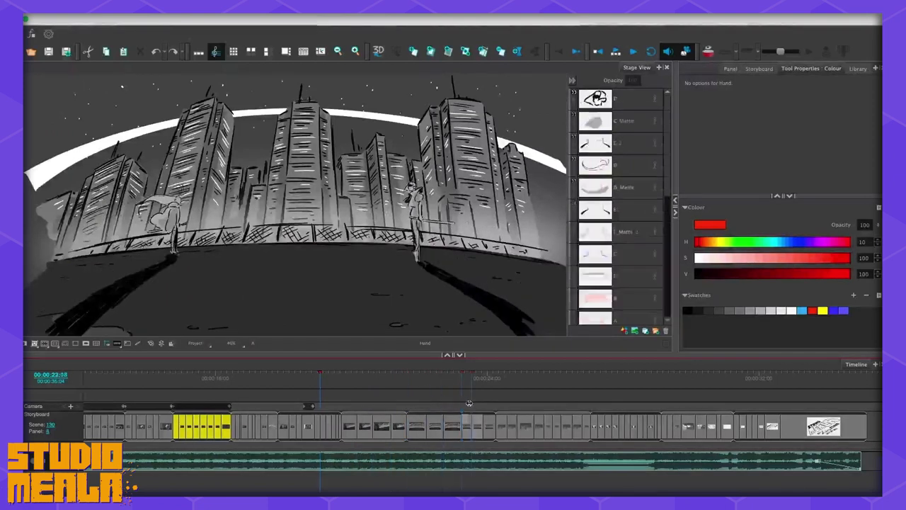
left_click(476, 394)
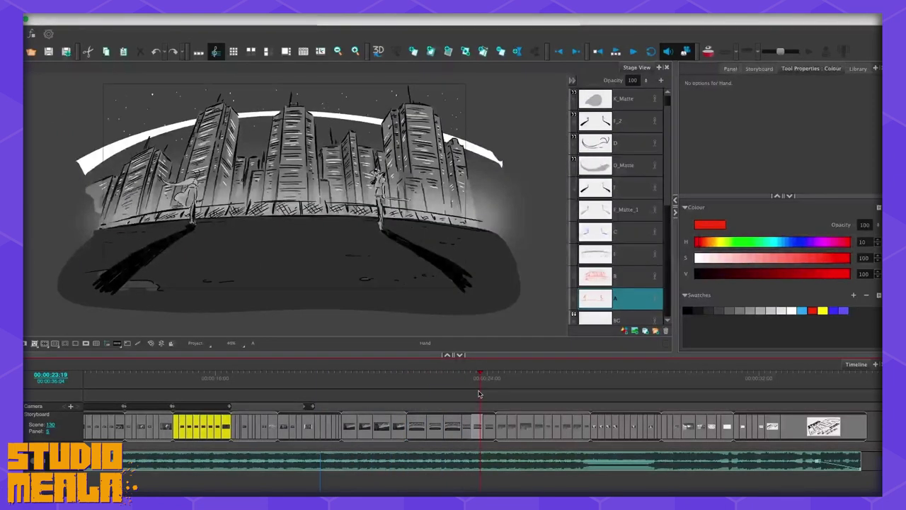